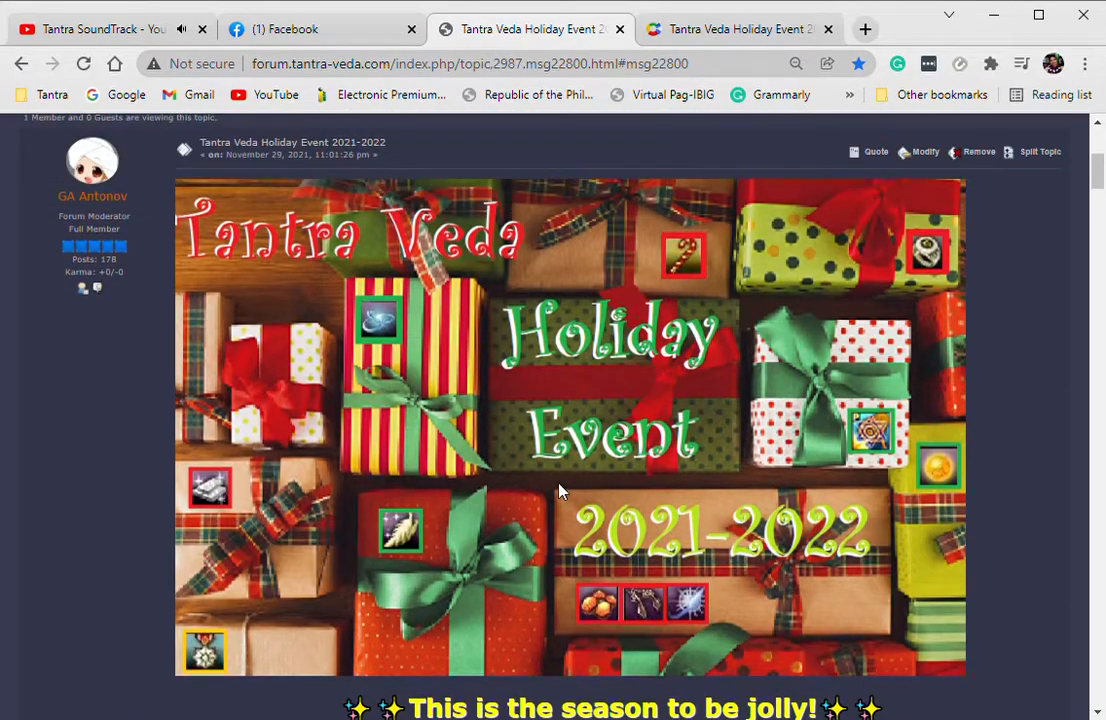
# - Scroll the Holiday Event 2021-2022 raffle post past the prizes, mechanics and accepted items
pyautogui.scroll(-3)
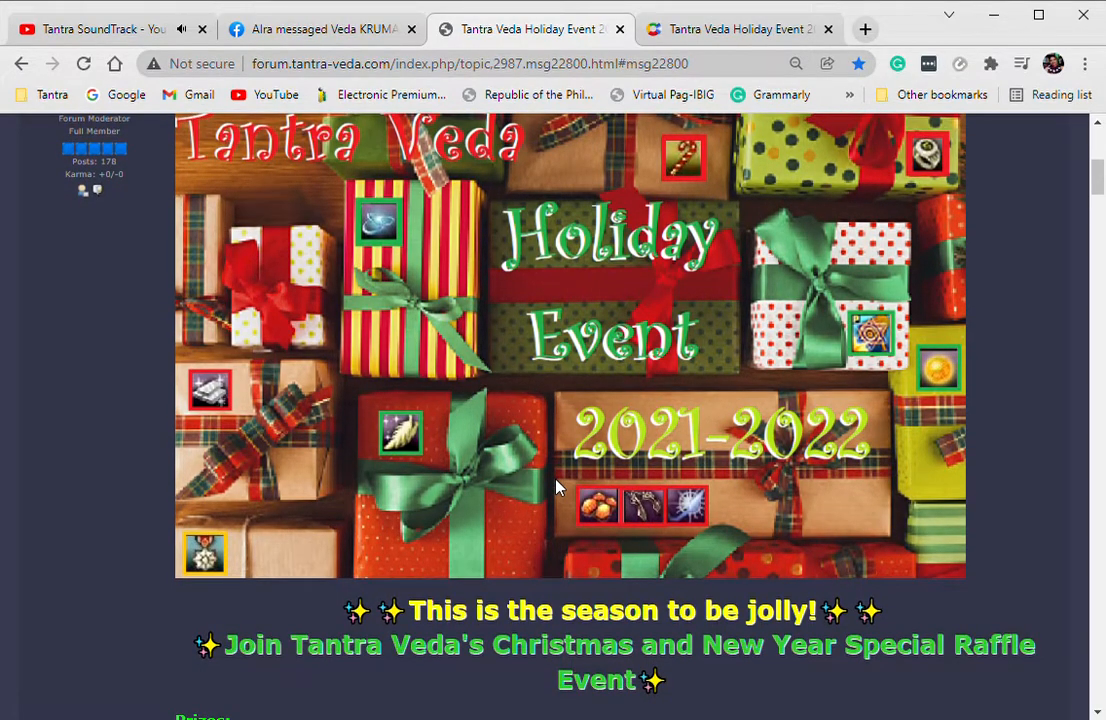
pyautogui.scroll(-3)
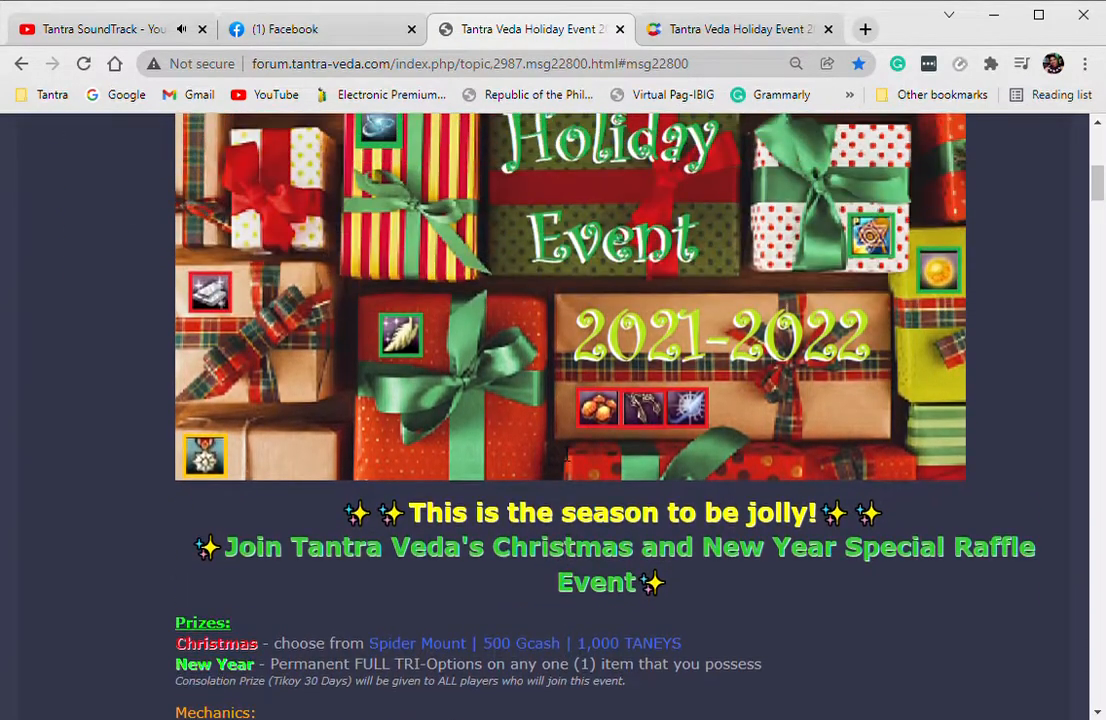
pyautogui.scroll(-3)
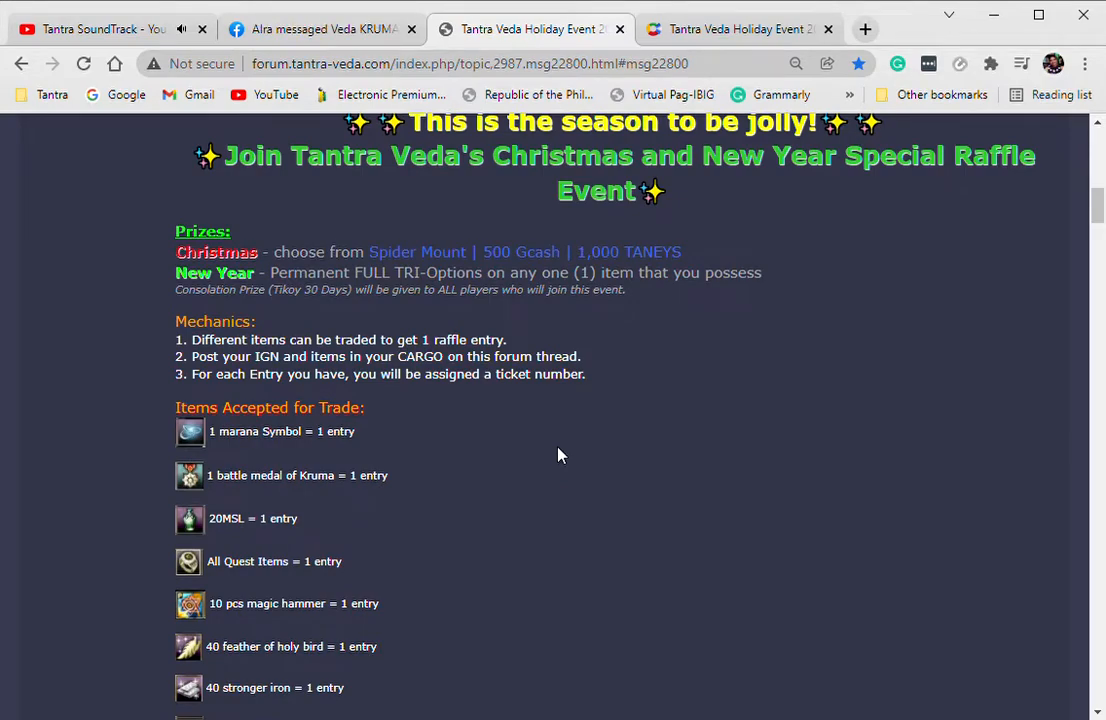
pyautogui.scroll(-3)
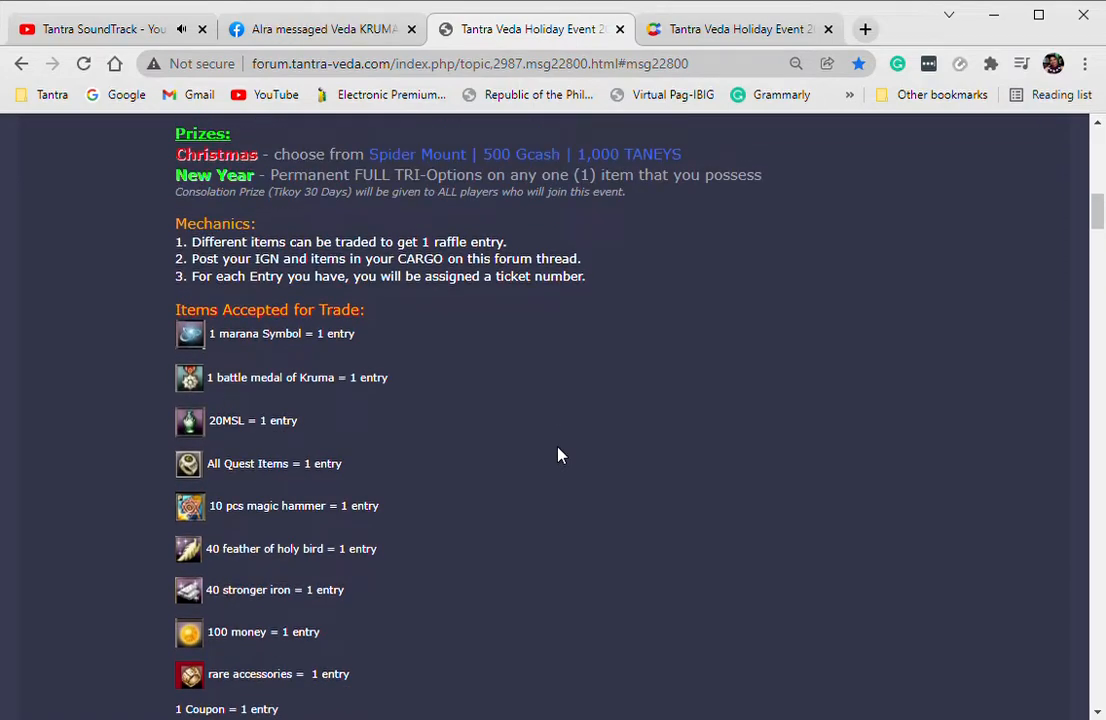
pyautogui.scroll(-3)
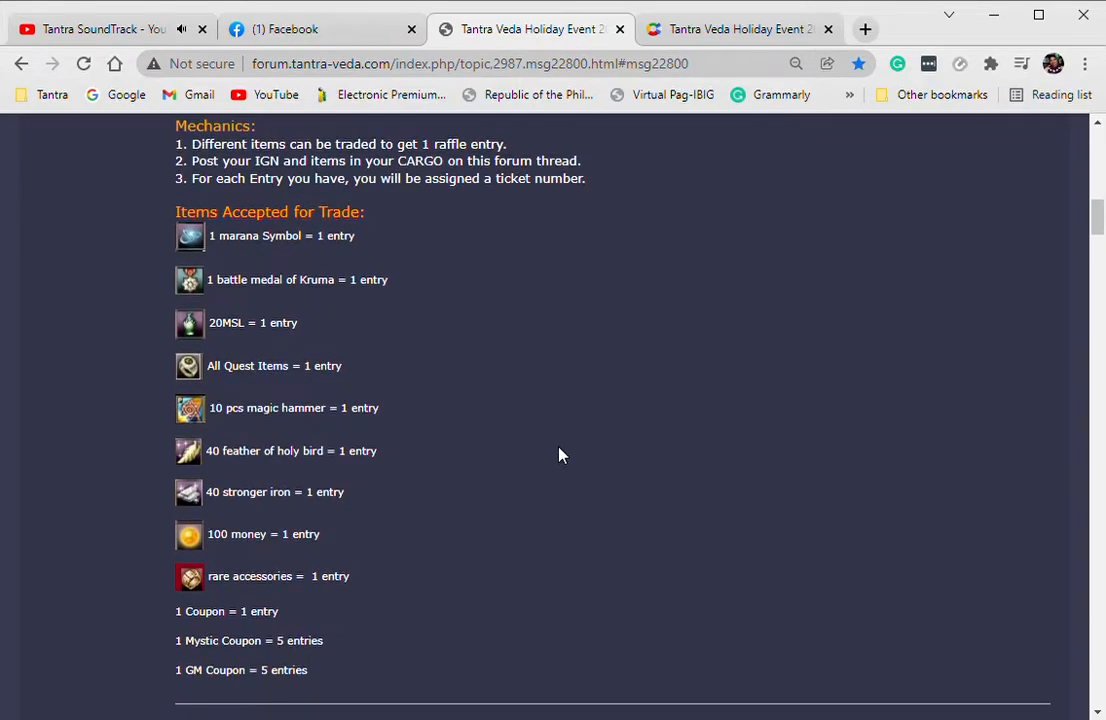
pyautogui.scroll(-3)
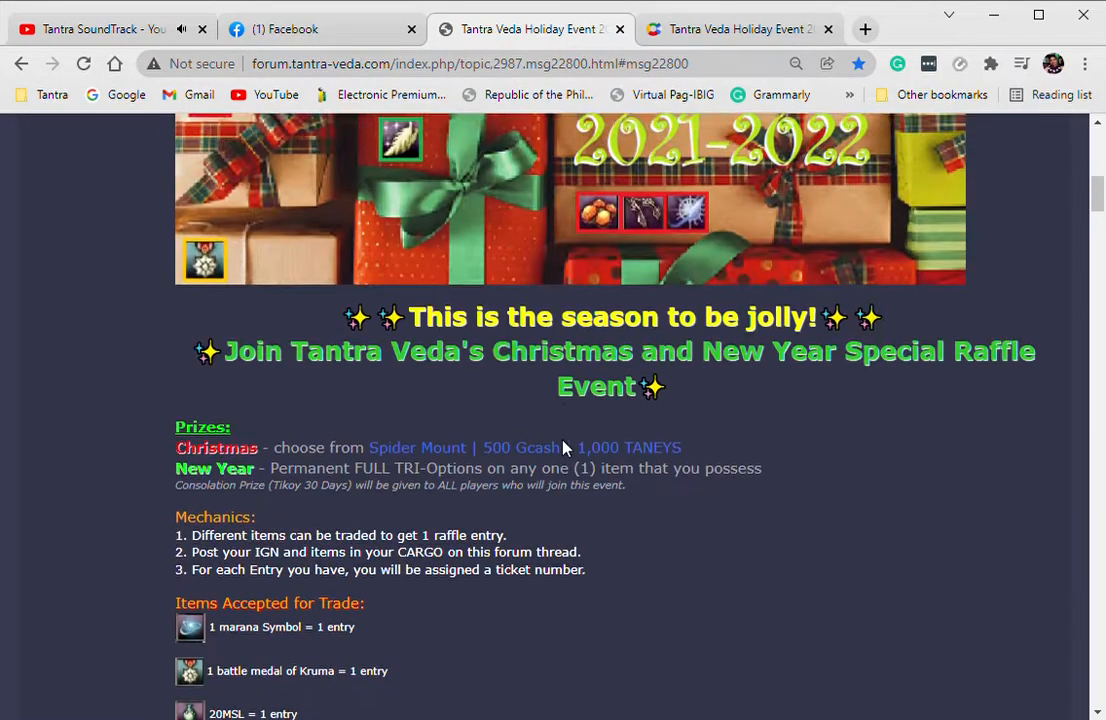
pyautogui.scroll(3)
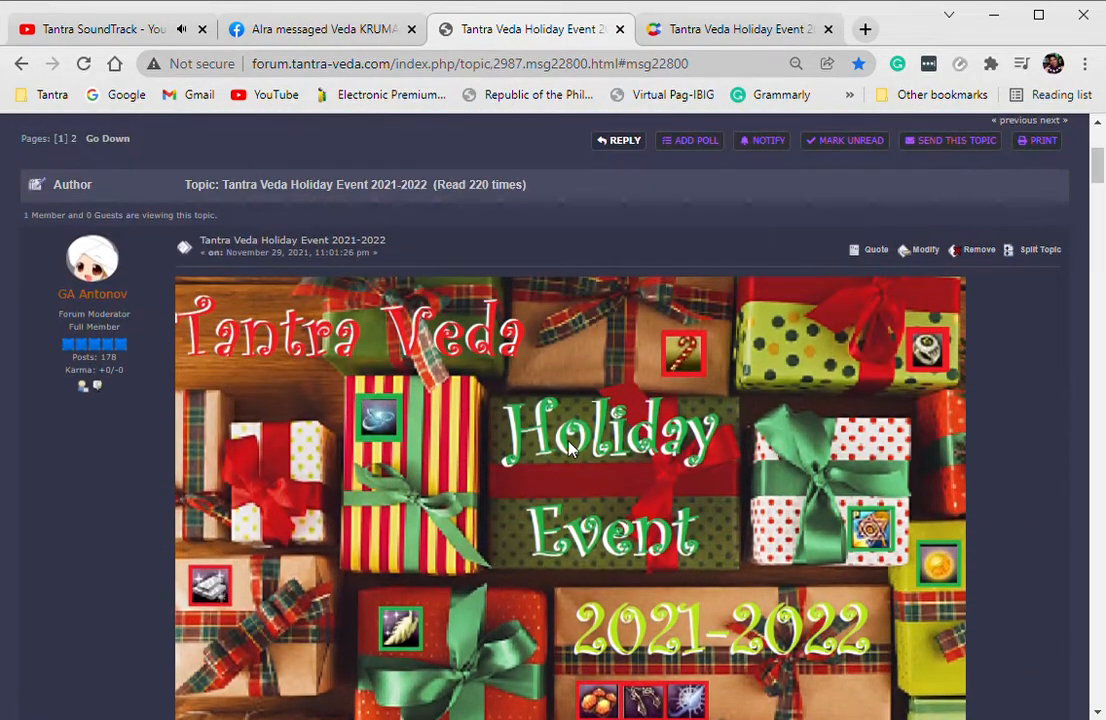
pyautogui.scroll(-3)
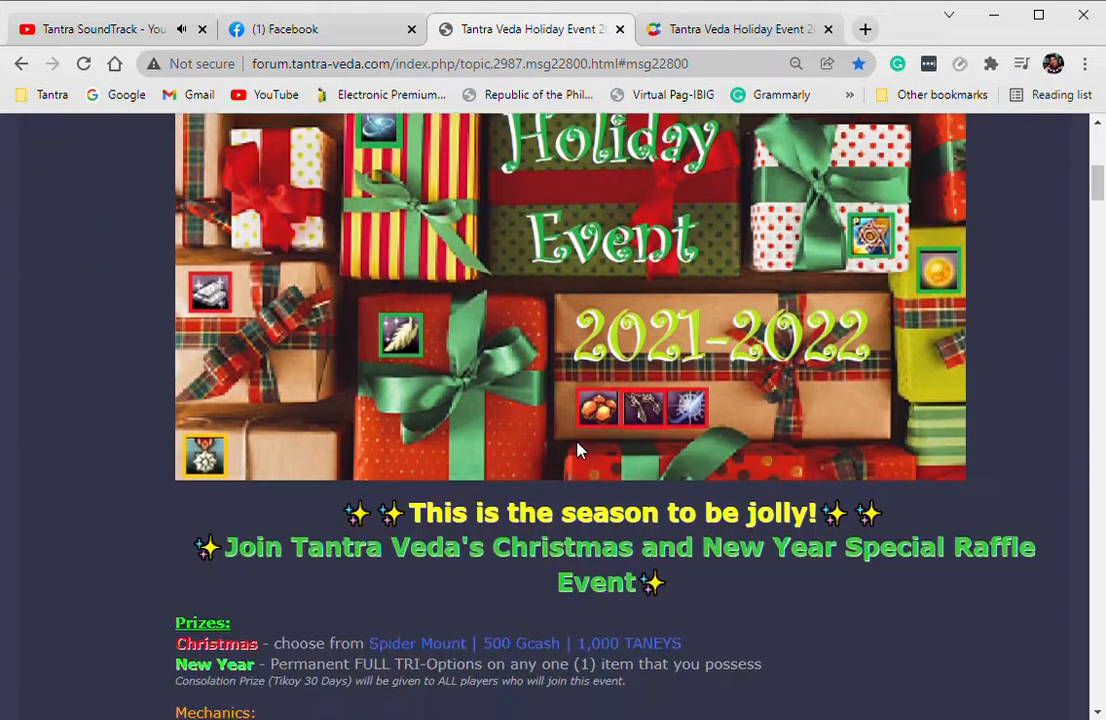
pyautogui.scroll(-3)
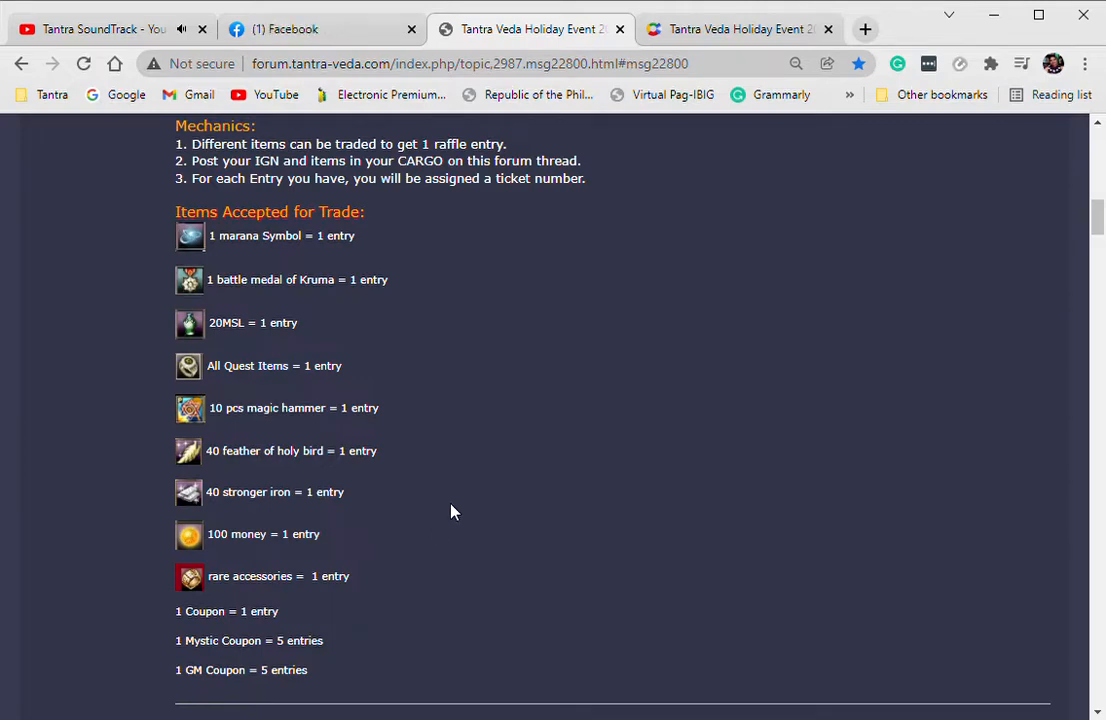
# - Continue down to the entrants' ticket list with their assigned number ranges
pyautogui.scroll(-3)
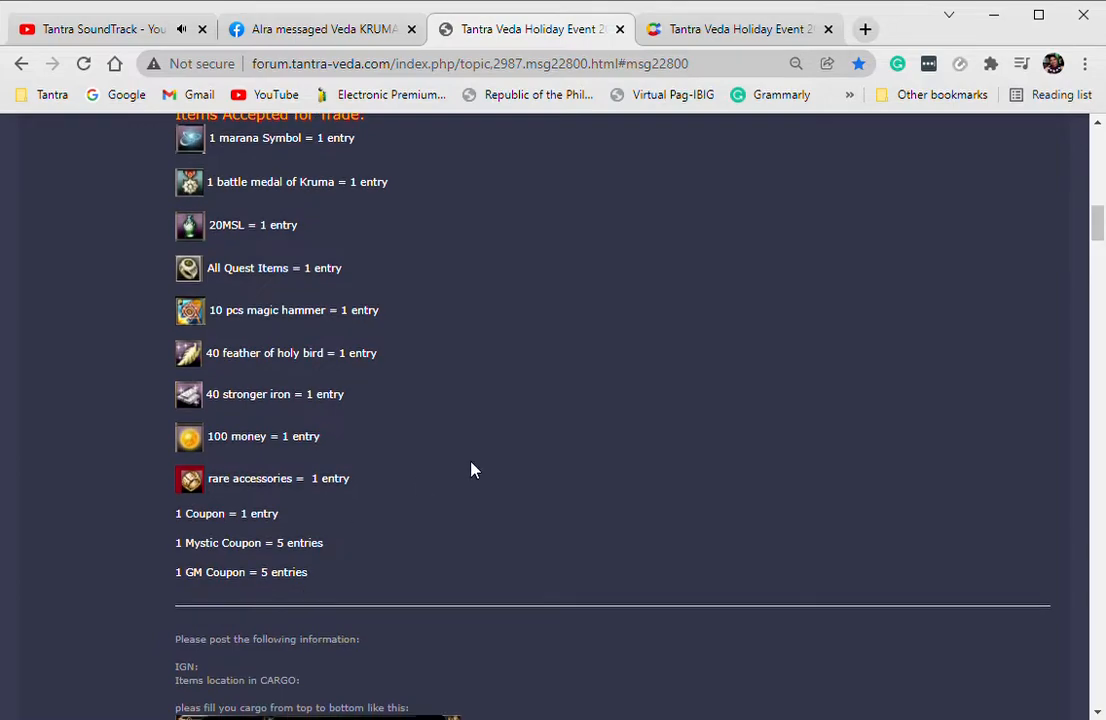
pyautogui.scroll(3)
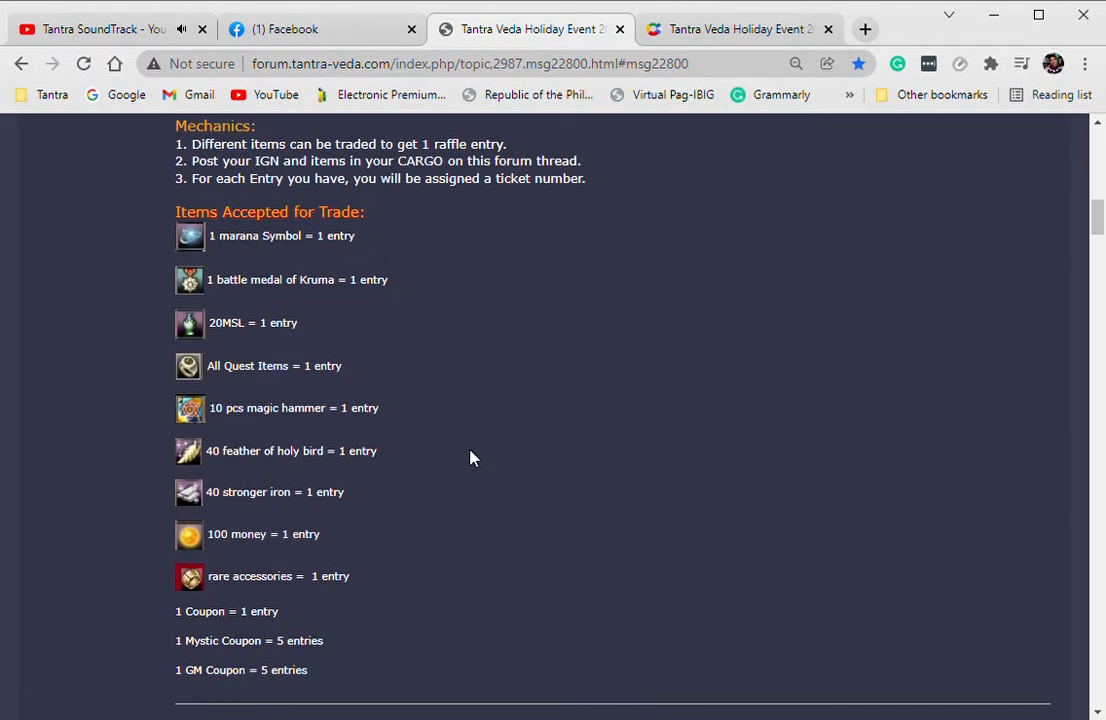
pyautogui.scroll(-3)
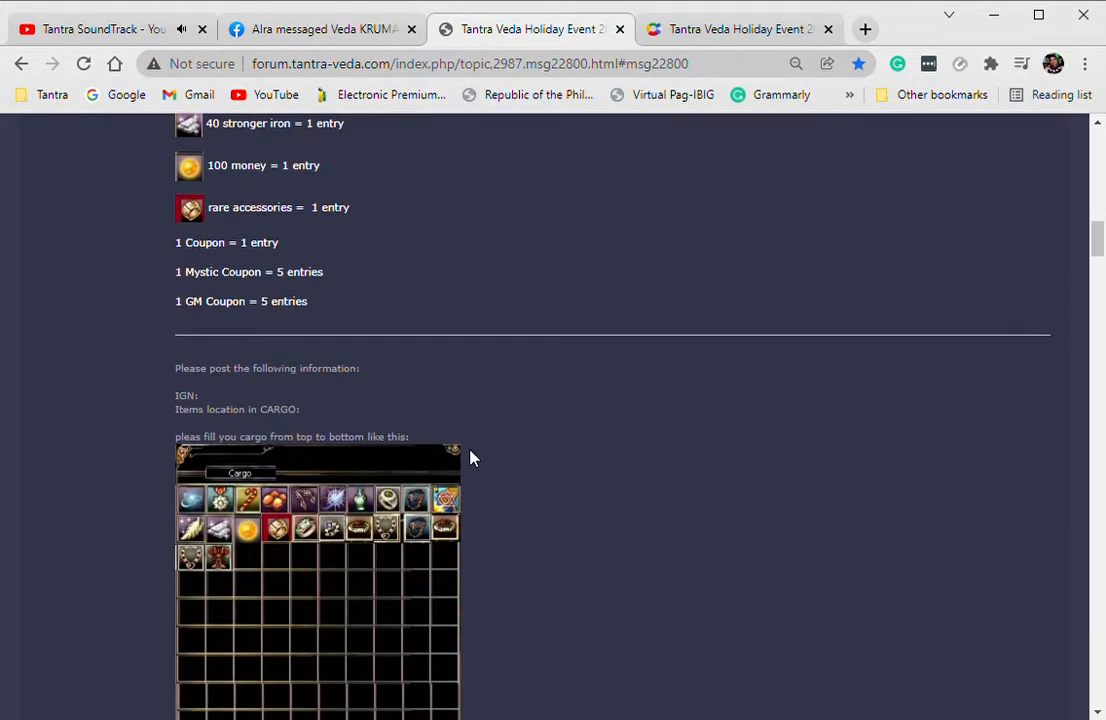
pyautogui.scroll(-3)
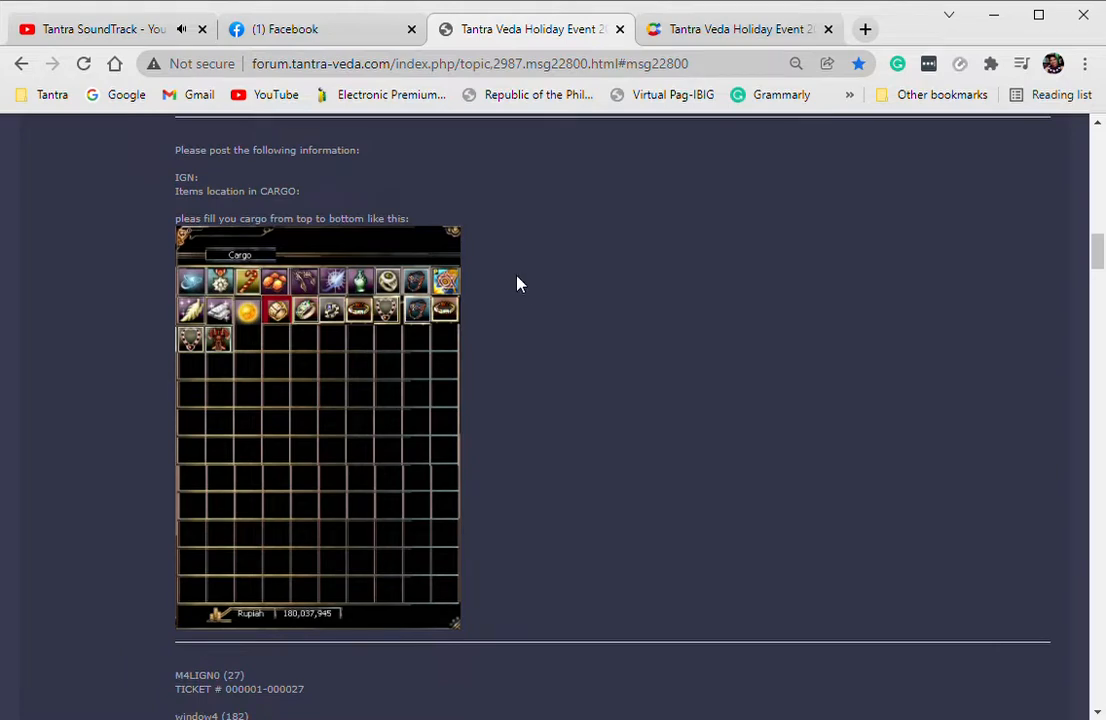
pyautogui.scroll(-3)
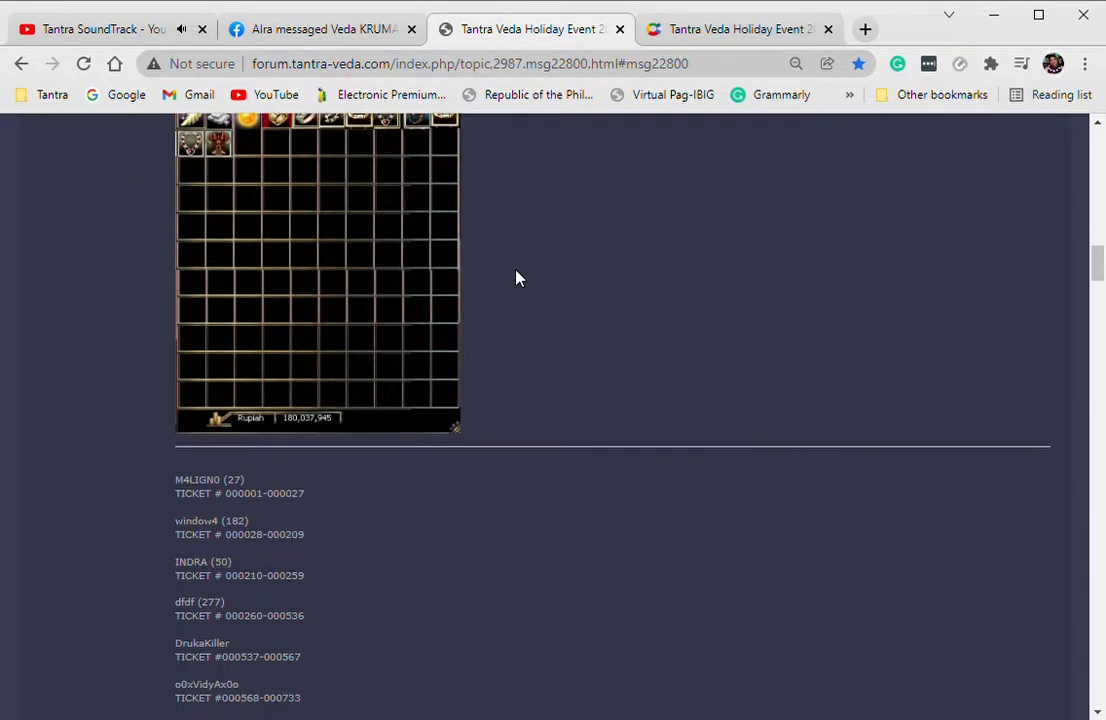
pyautogui.scroll(-3)
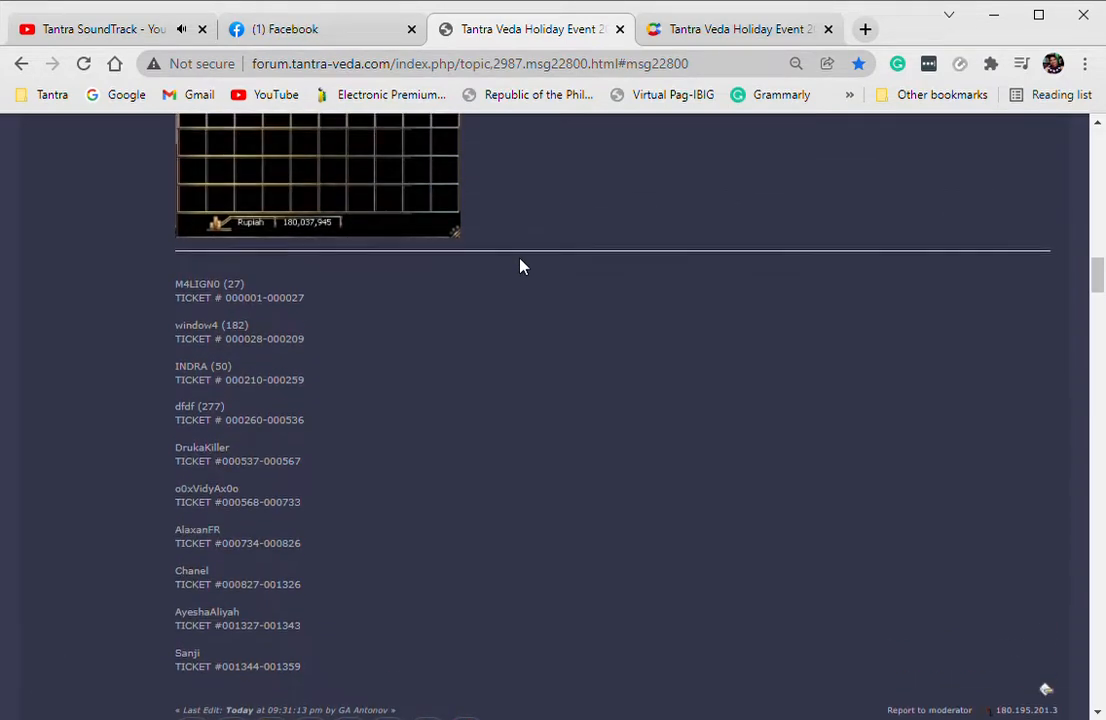
pyautogui.scroll(3)
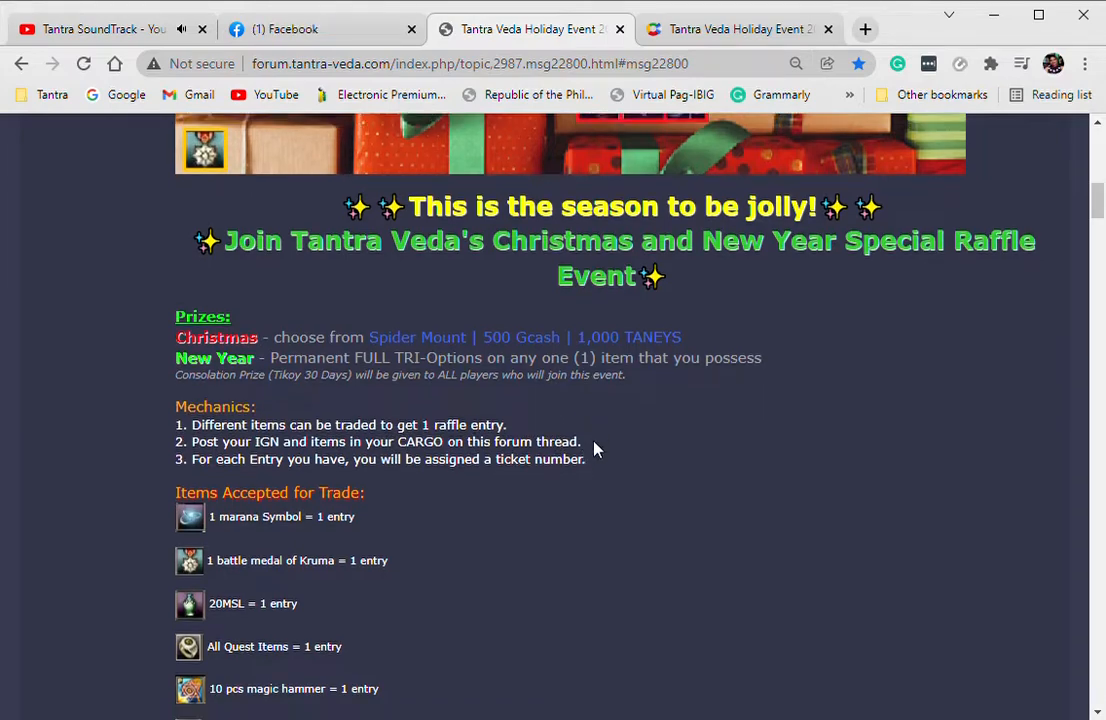
pyautogui.scroll(-3)
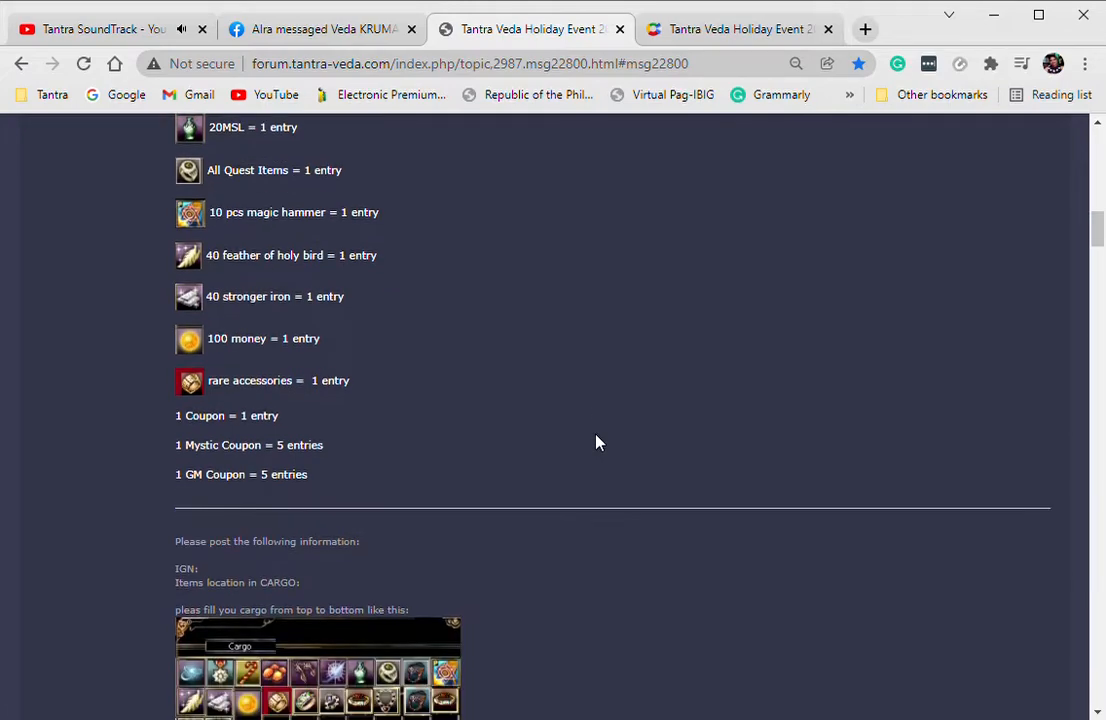
pyautogui.scroll(3)
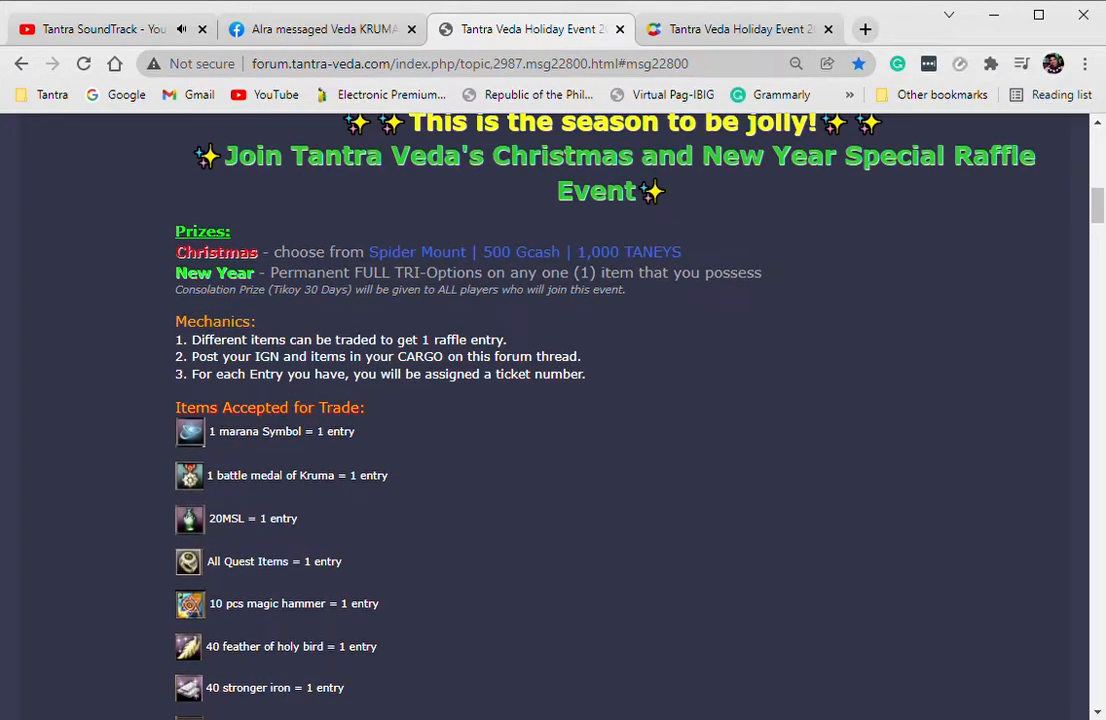
pyautogui.scroll(-3)
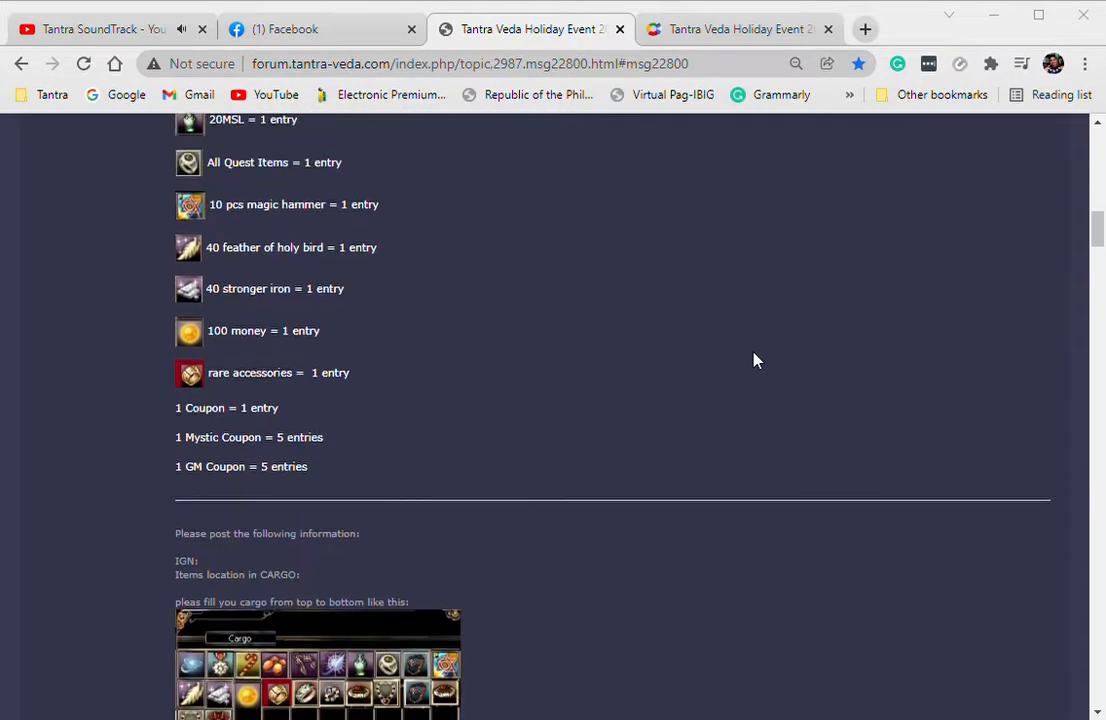
pyautogui.scroll(-3)
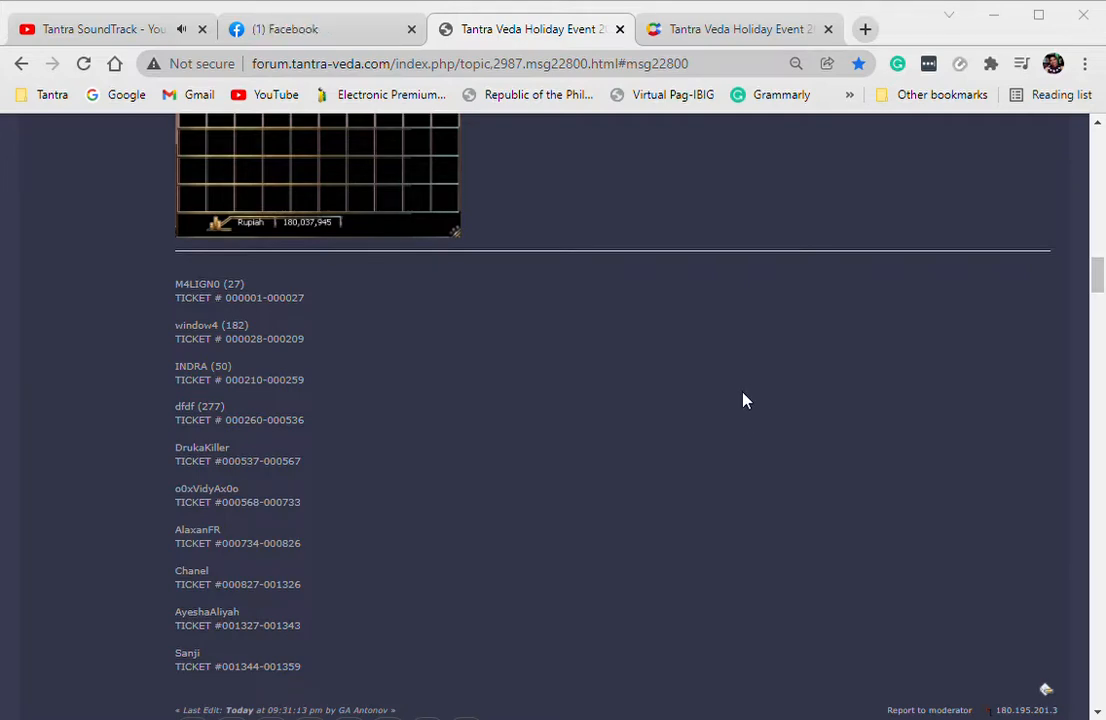
pyautogui.scroll(-3)
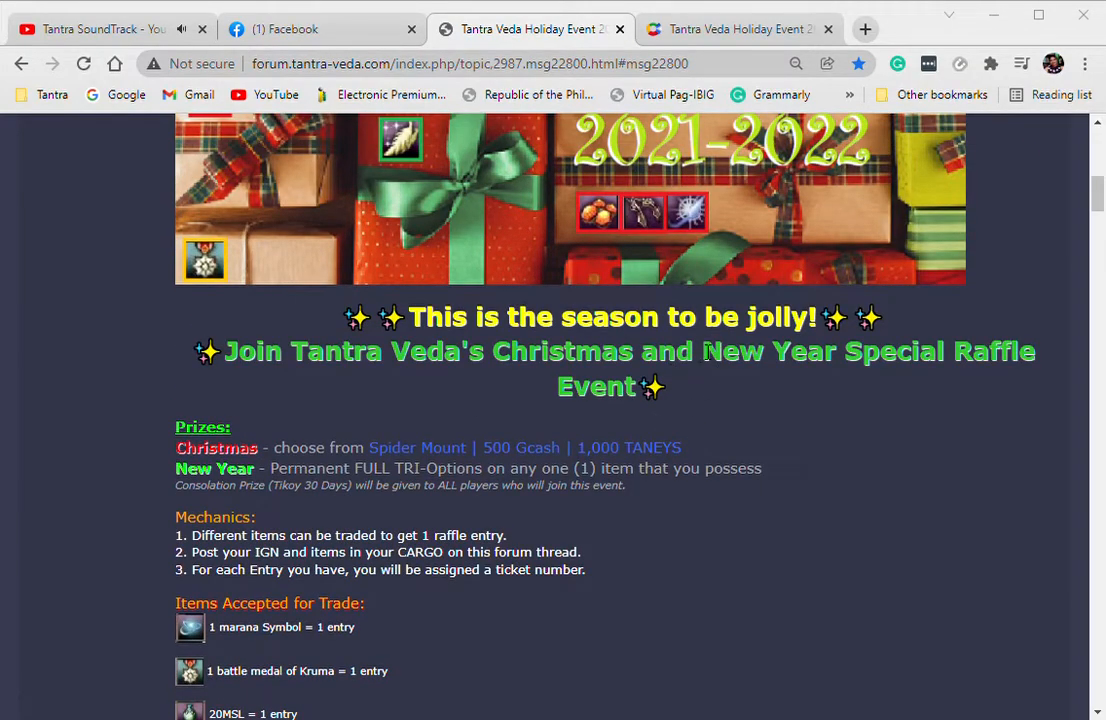
pyautogui.moveTo(696, 528)
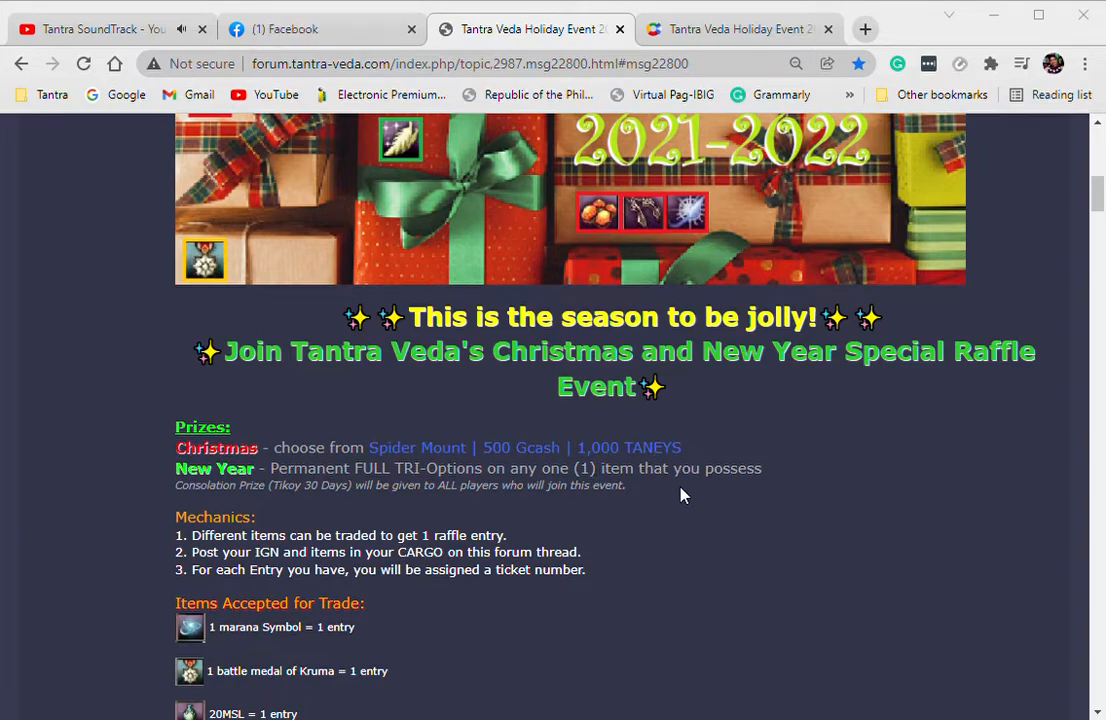
pyautogui.scroll(-3)
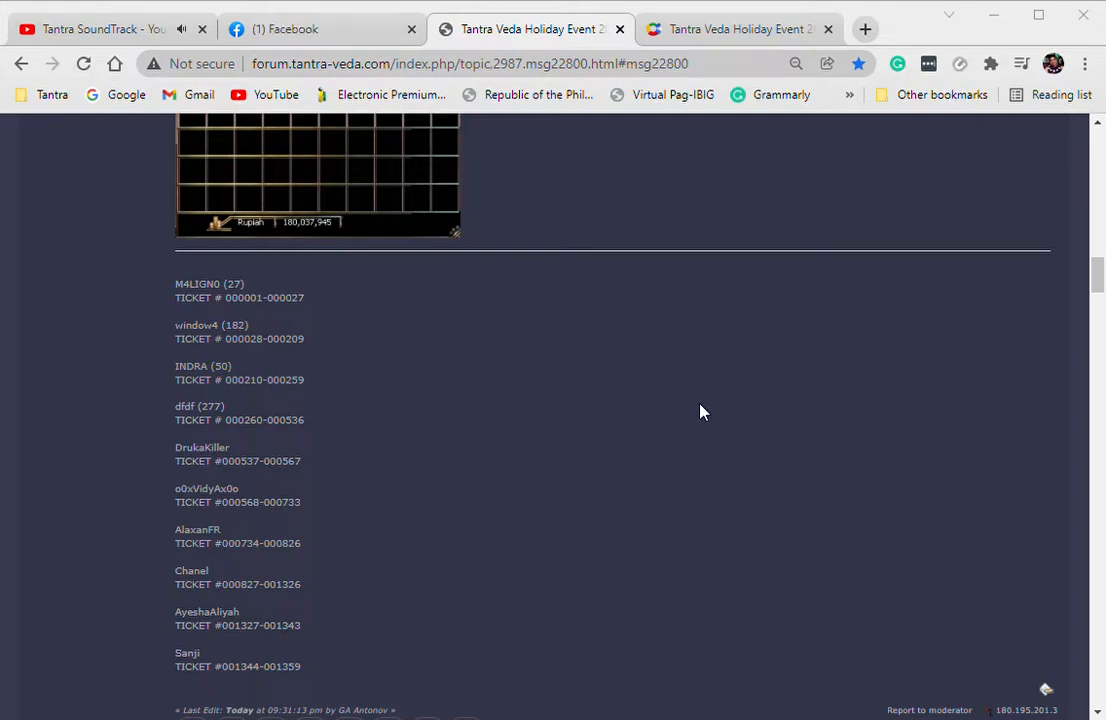
pyautogui.scroll(-3)
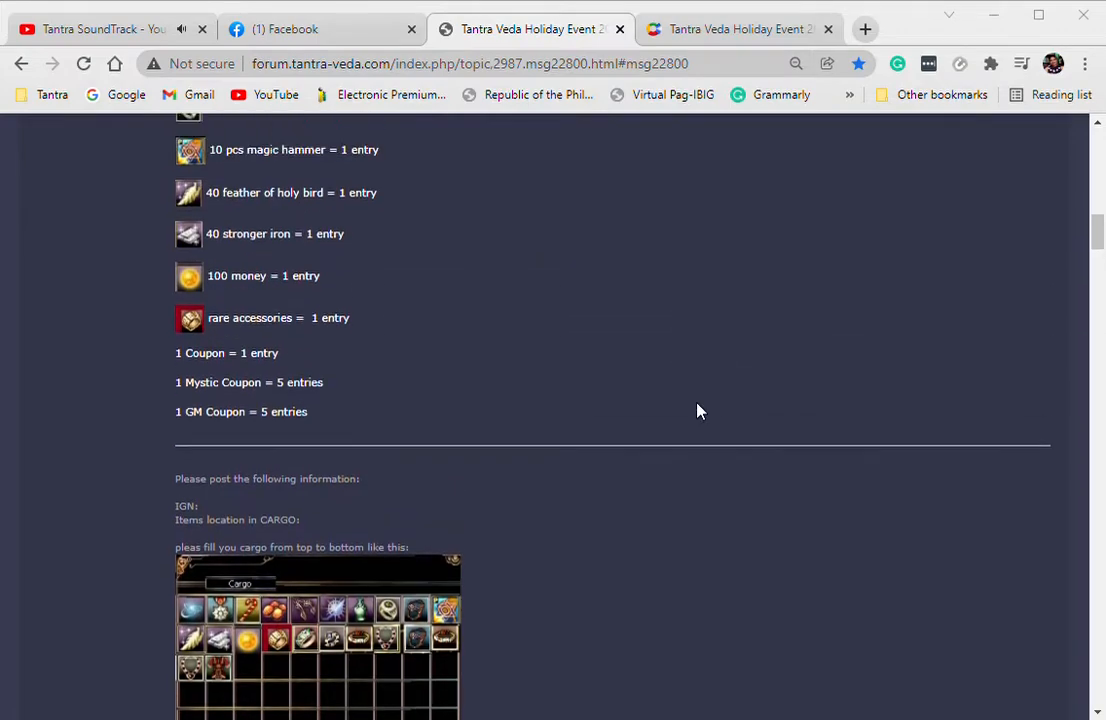
pyautogui.scroll(3)
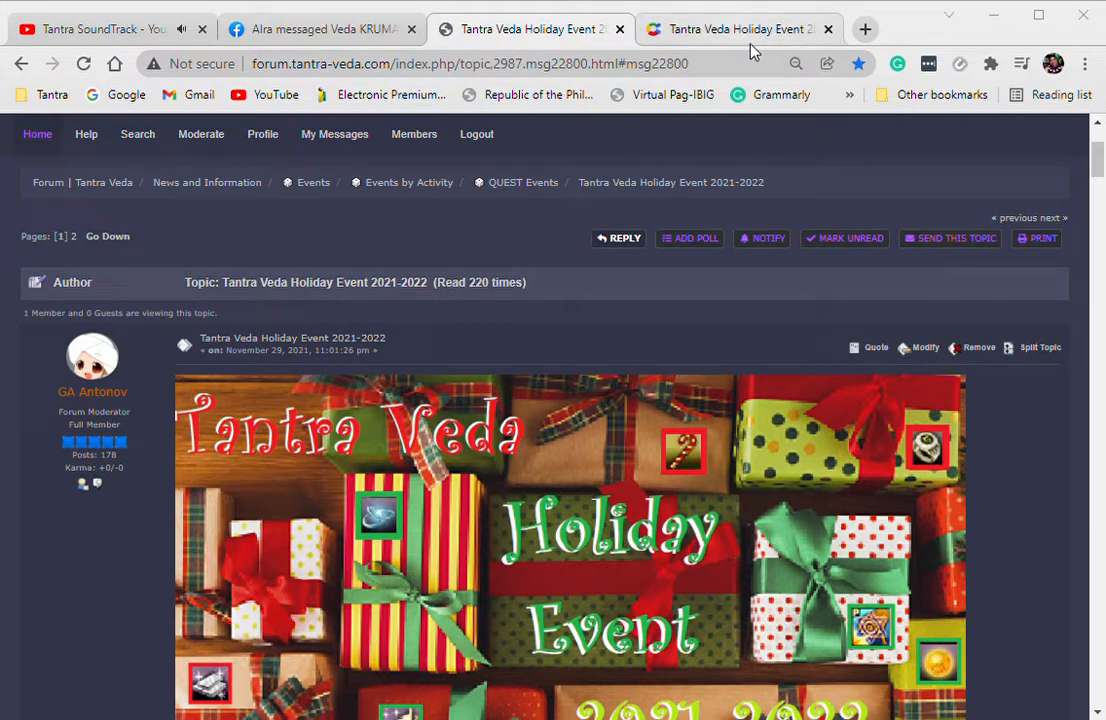
# - Switch to the wheelofnames.com raffle wheel with 1,343 ticket entries and spin it
pyautogui.click(740, 28)
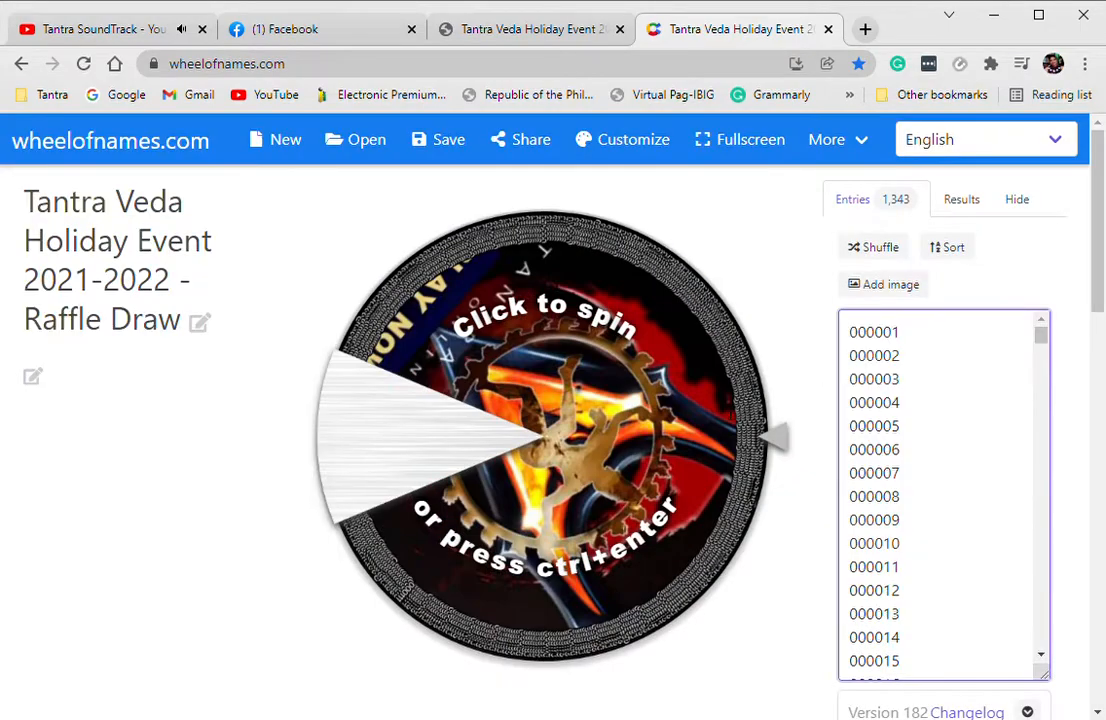
pyautogui.click(544, 436)
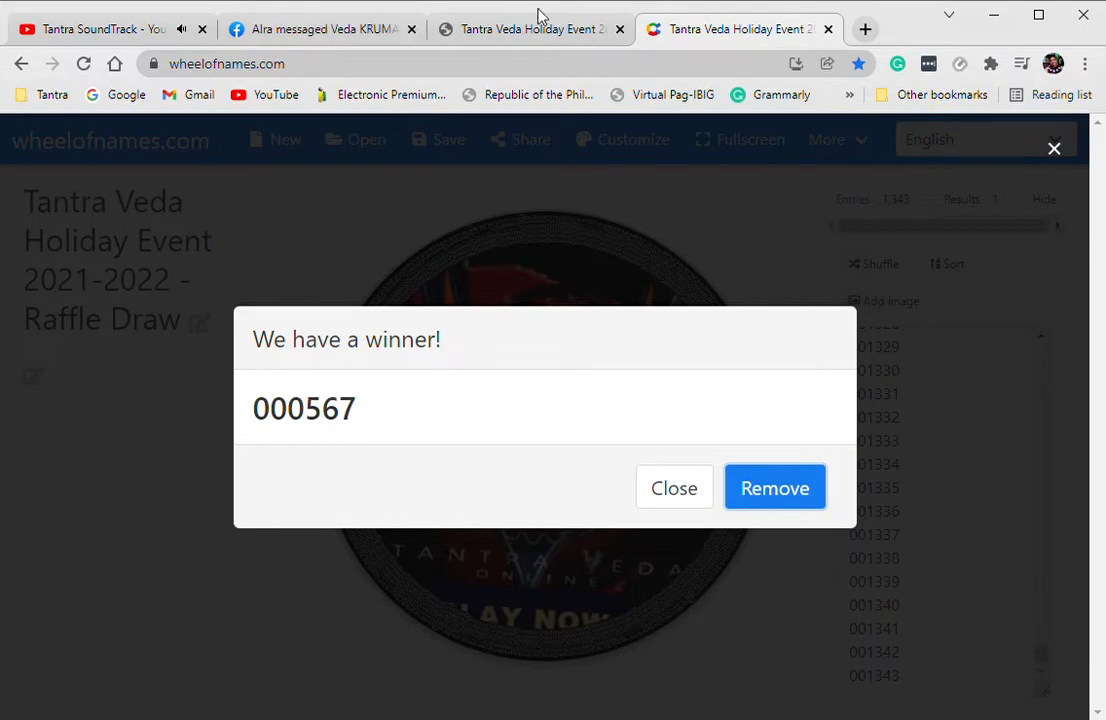
# - After ticket 000567 is drawn as winner, return to the forum raffle post
pyautogui.click(532, 28)
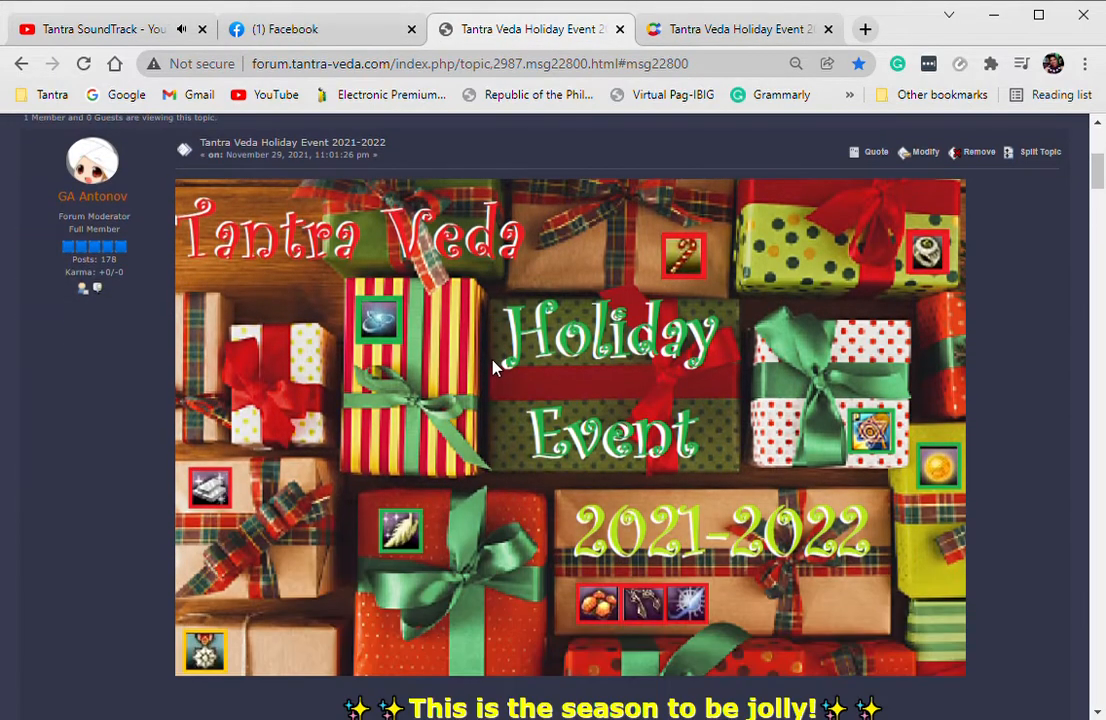
pyautogui.moveTo(580, 356)
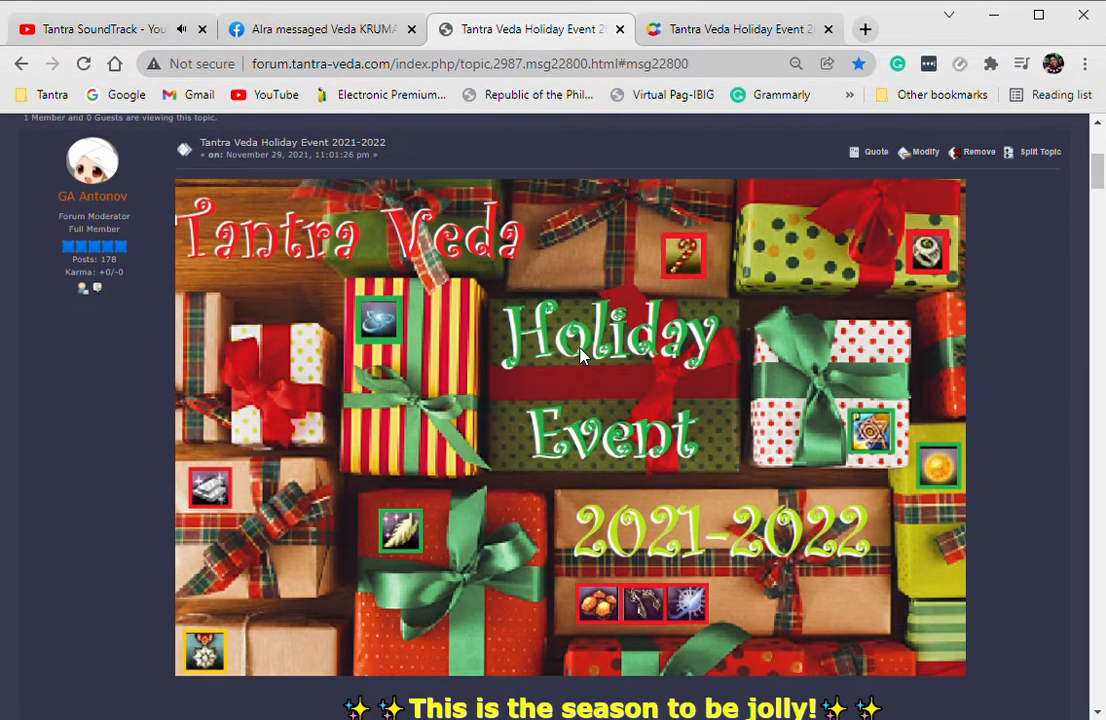
pyautogui.scroll(-3)
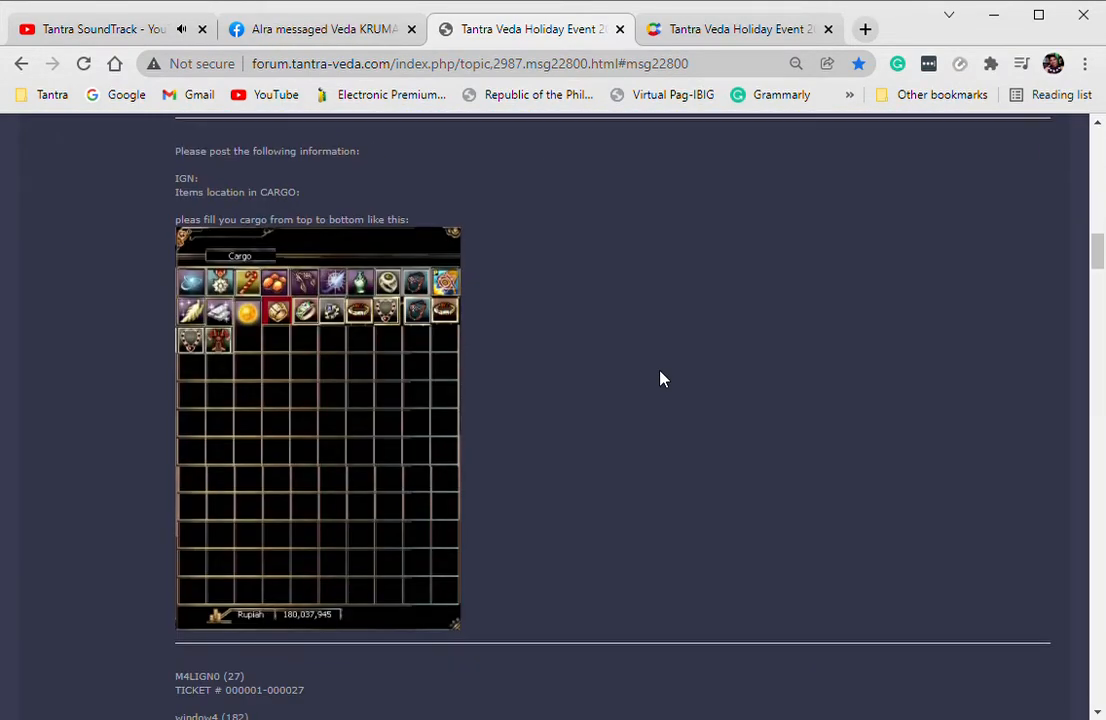
pyautogui.scroll(-3)
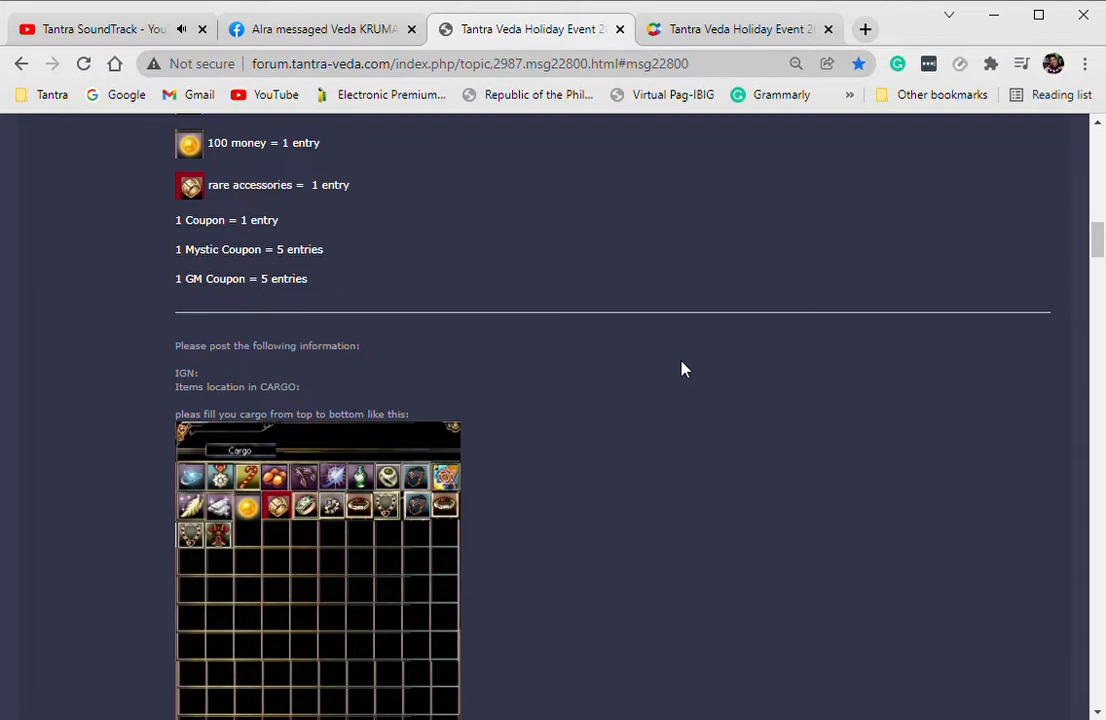
pyautogui.scroll(-3)
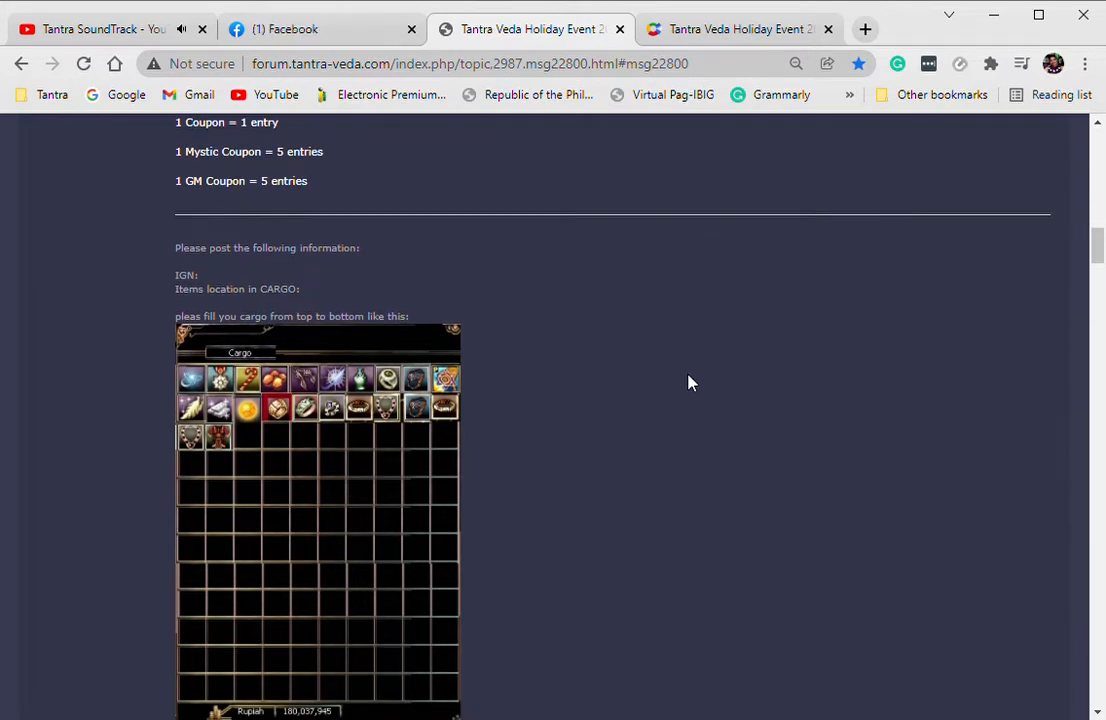